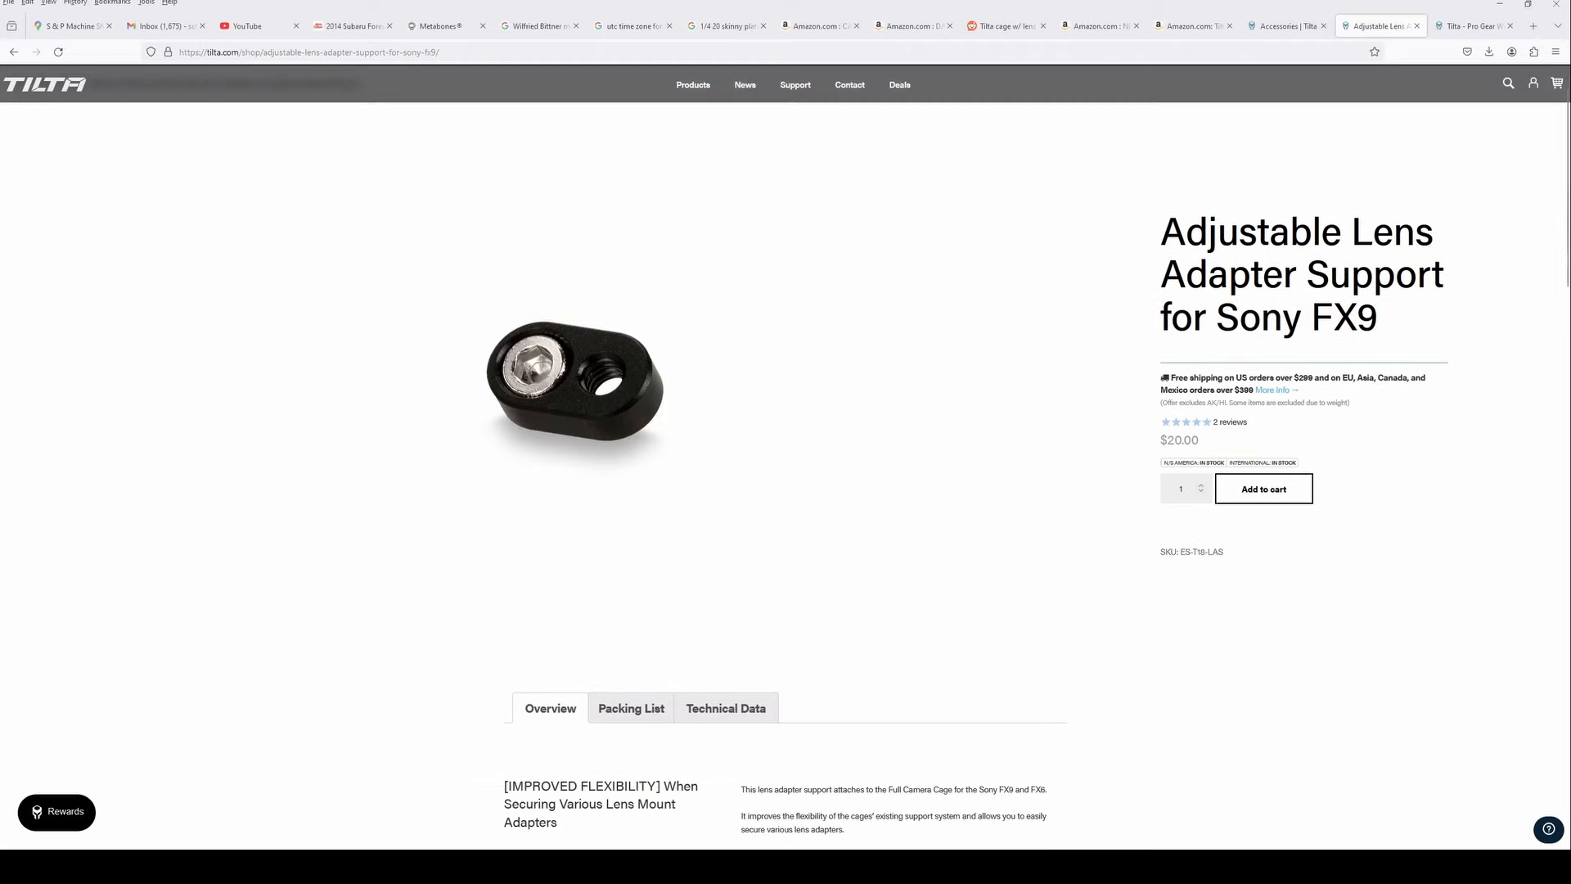
Bring the Overview into view and highlight 'Sony FX9 and FX6' in its first description line
scroll("down", 3)
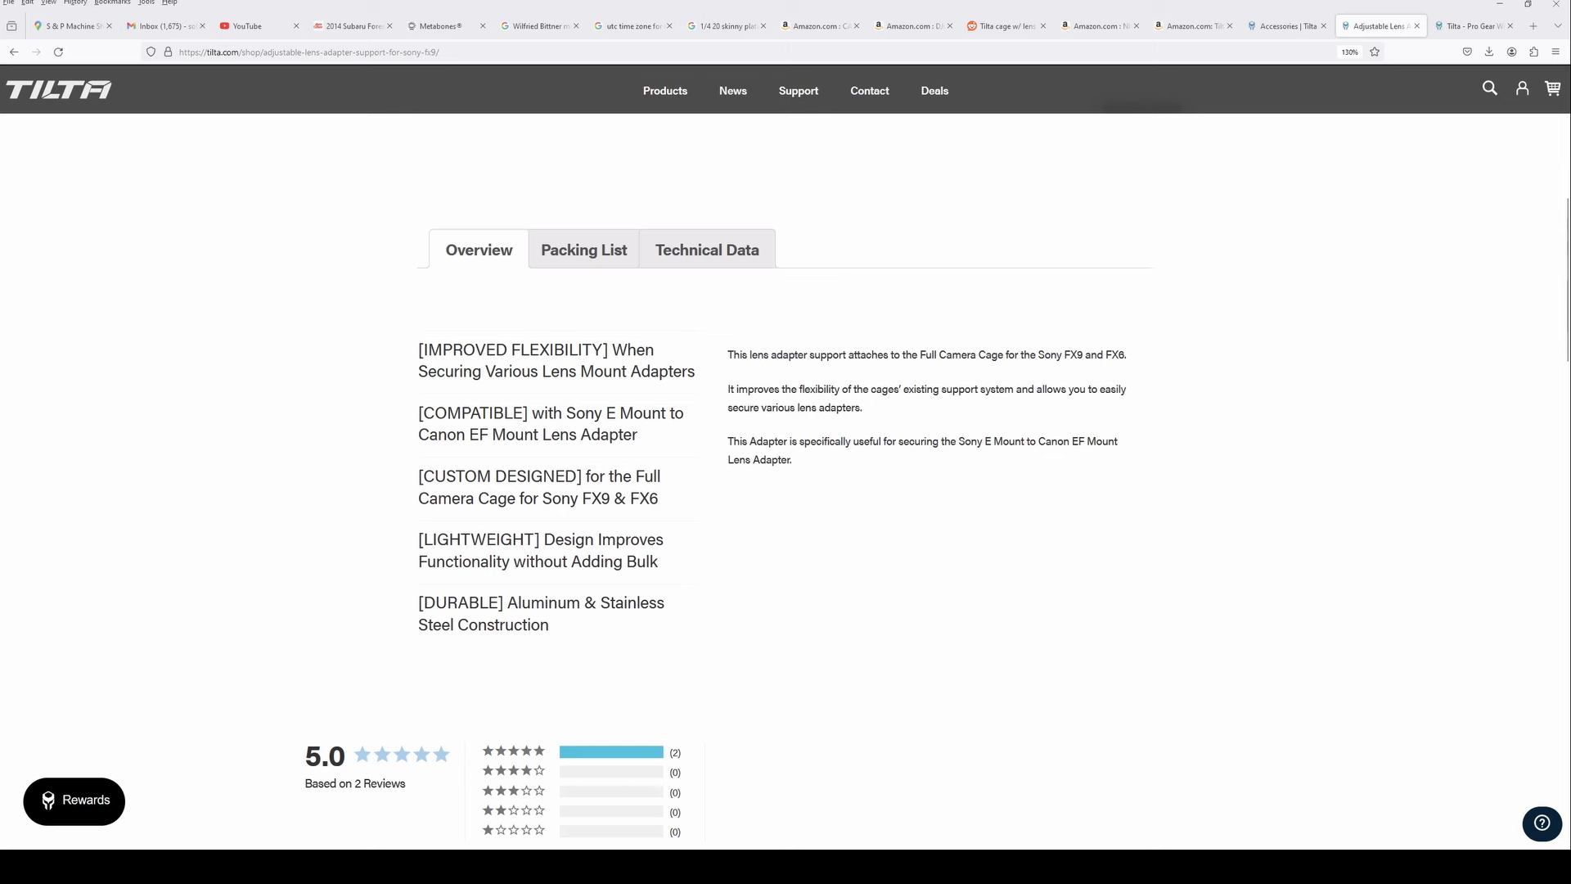
left_click_drag(1039, 355, 1126, 354)
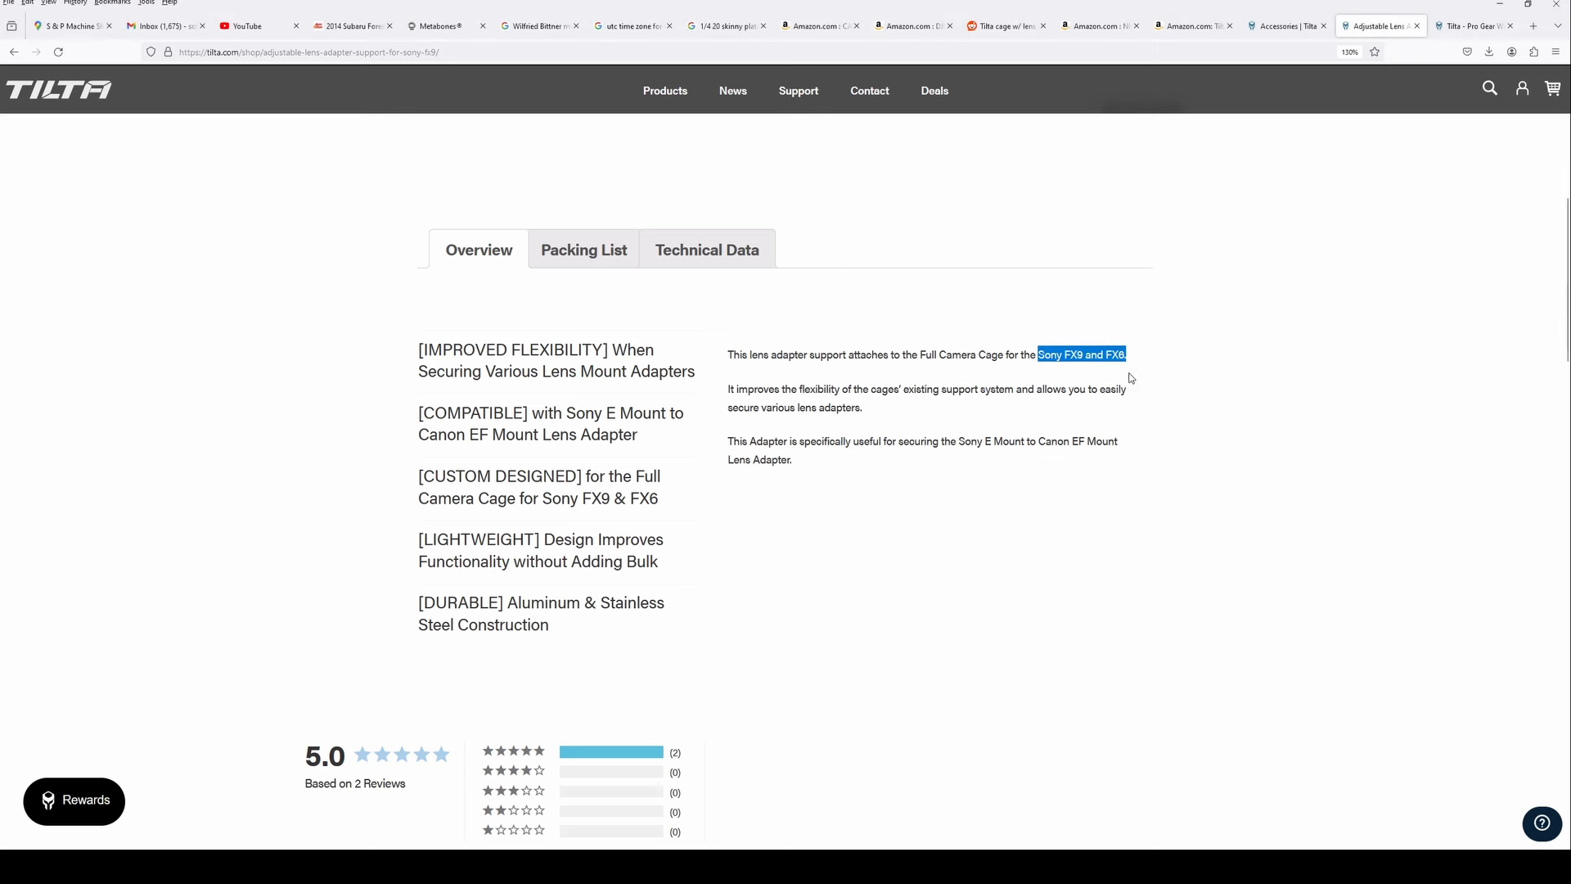